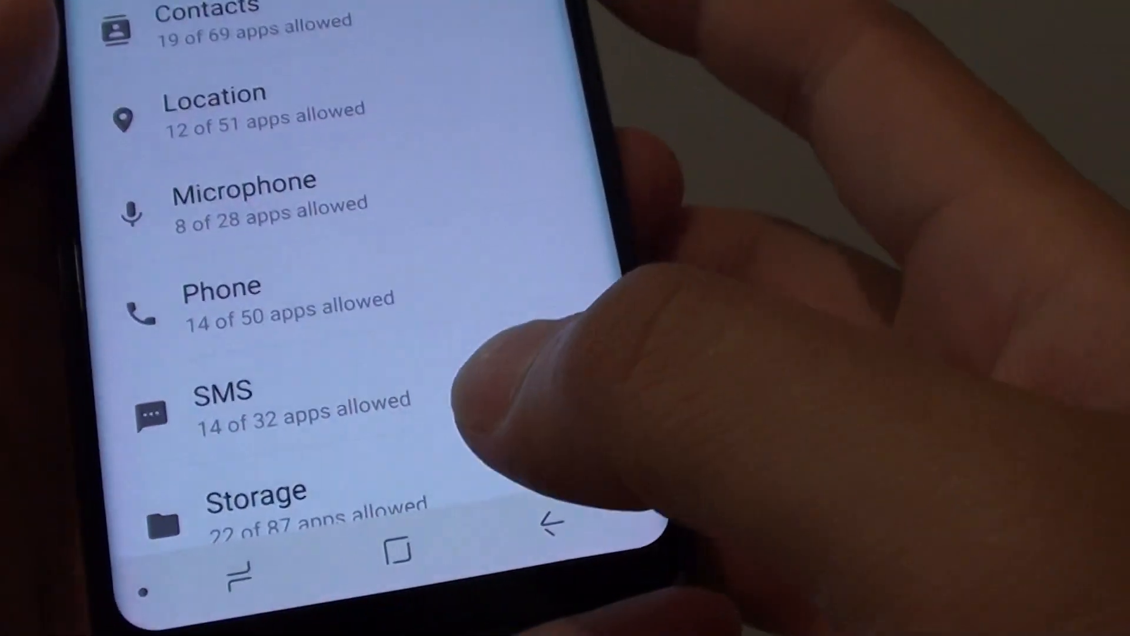
Step: Open the Apps list's overflow menu showing App permissions and Default apps
{"action": "left_click", "coordinate": [548, 520]}
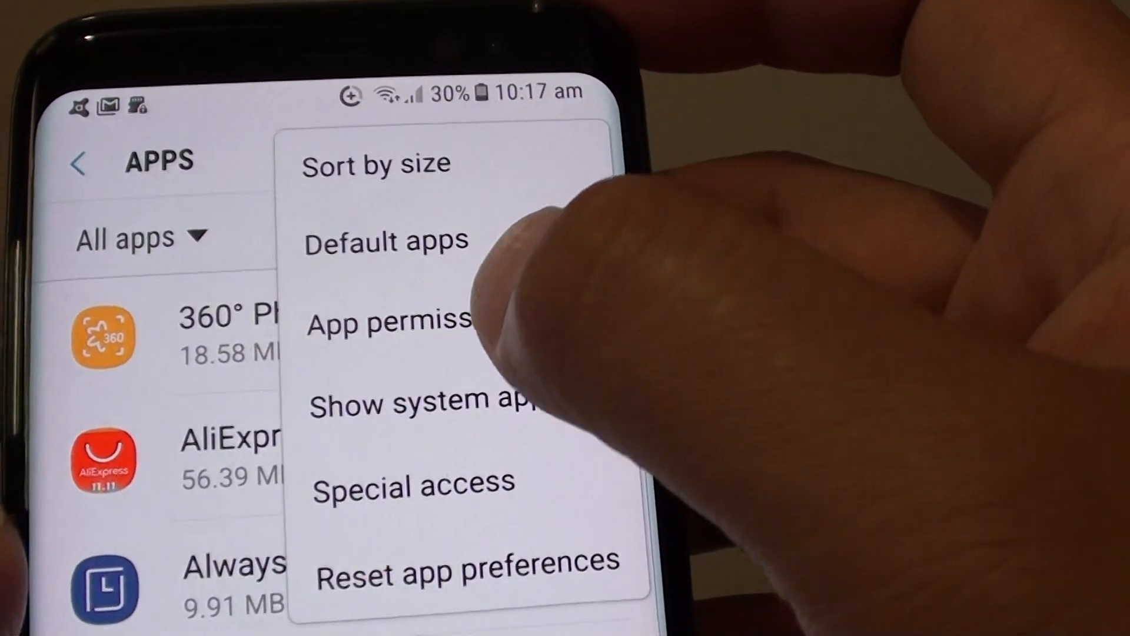
Step: Show the per-app Location permission list and scroll through it to find Chrome
{"action": "left_click", "coordinate": [389, 321]}
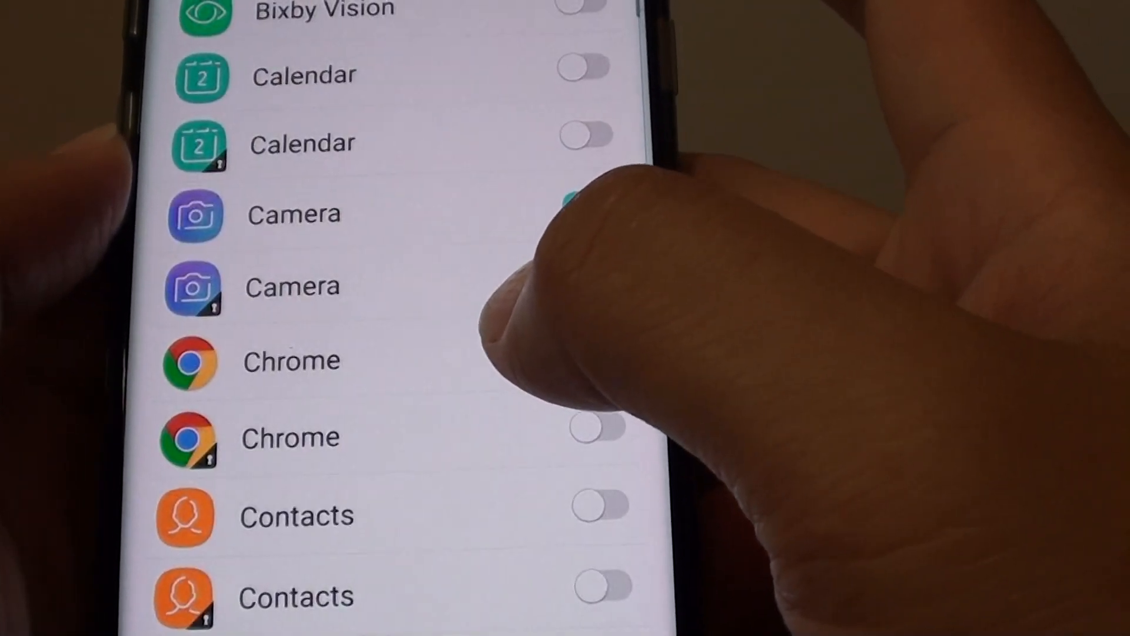
{"action": "scroll", "scroll_direction": "down", "scroll_amount": 3}
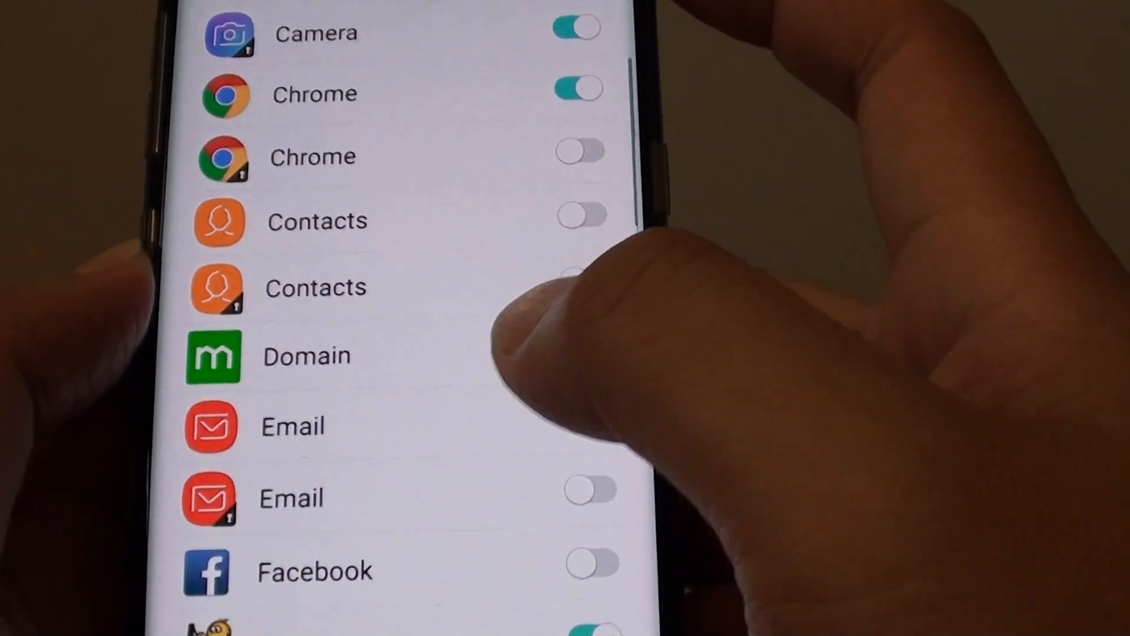
{"action": "scroll", "scroll_direction": "up", "scroll_amount": 3}
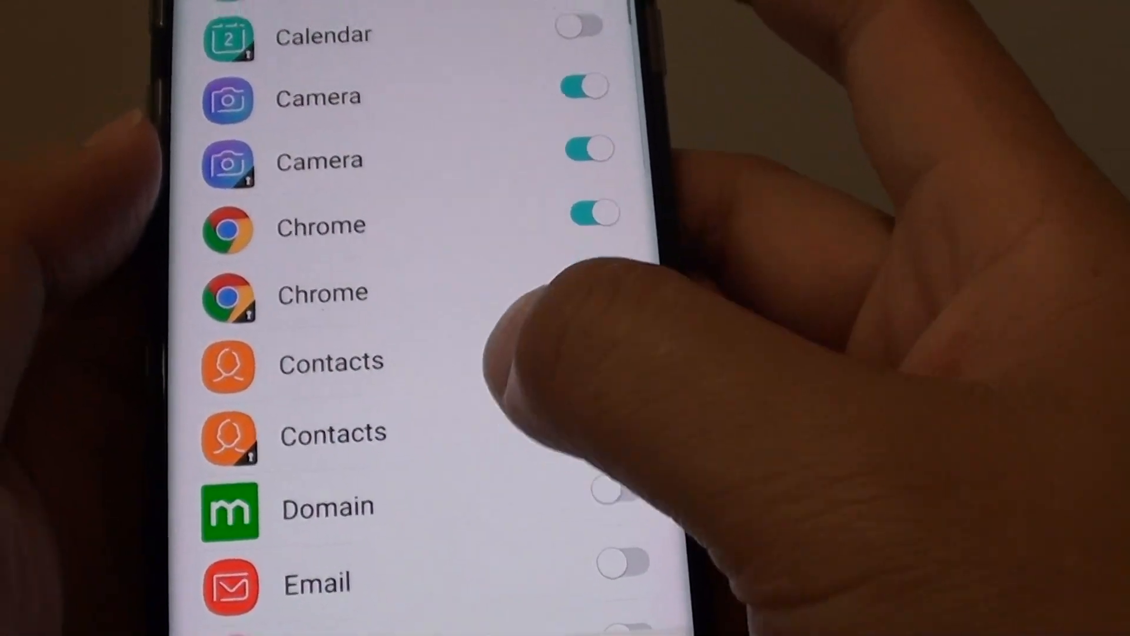
Step: Switch the second Chrome entry's location access on, then off, and return home
{"action": "scroll", "scroll_direction": "up", "scroll_amount": 3}
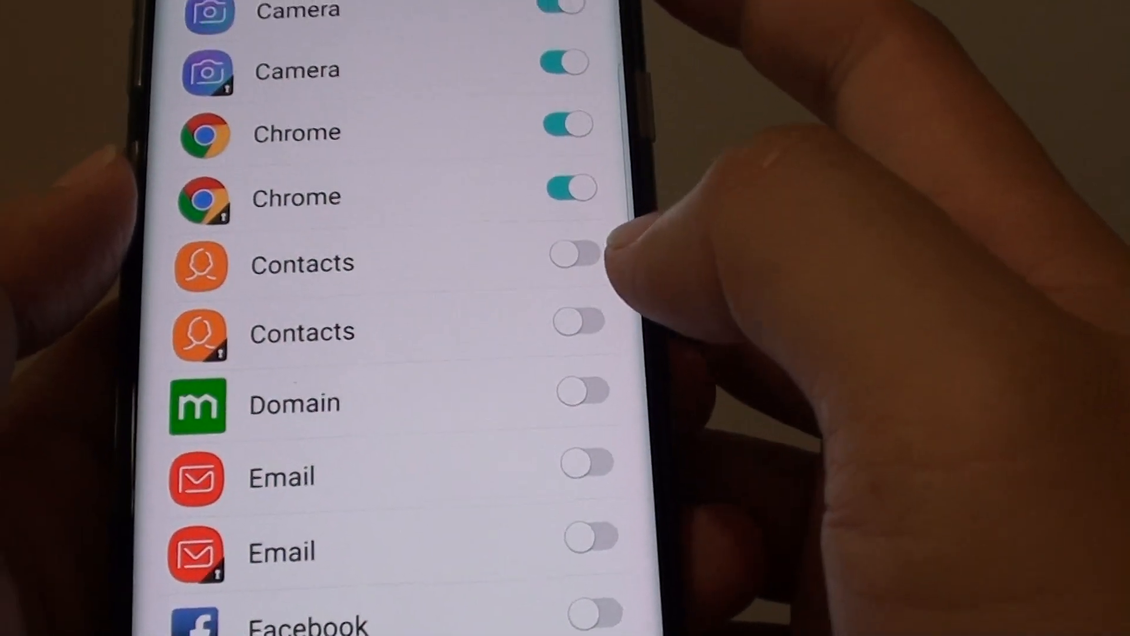
{"action": "scroll", "scroll_direction": "up", "scroll_amount": 3}
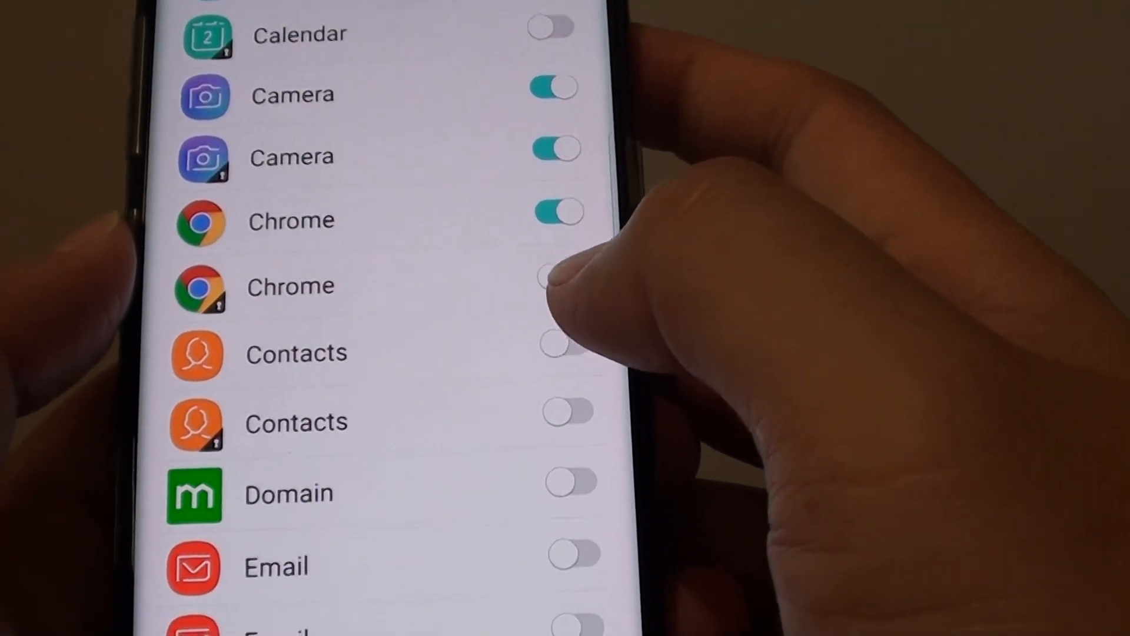
{"action": "scroll", "scroll_direction": "up", "scroll_amount": 3}
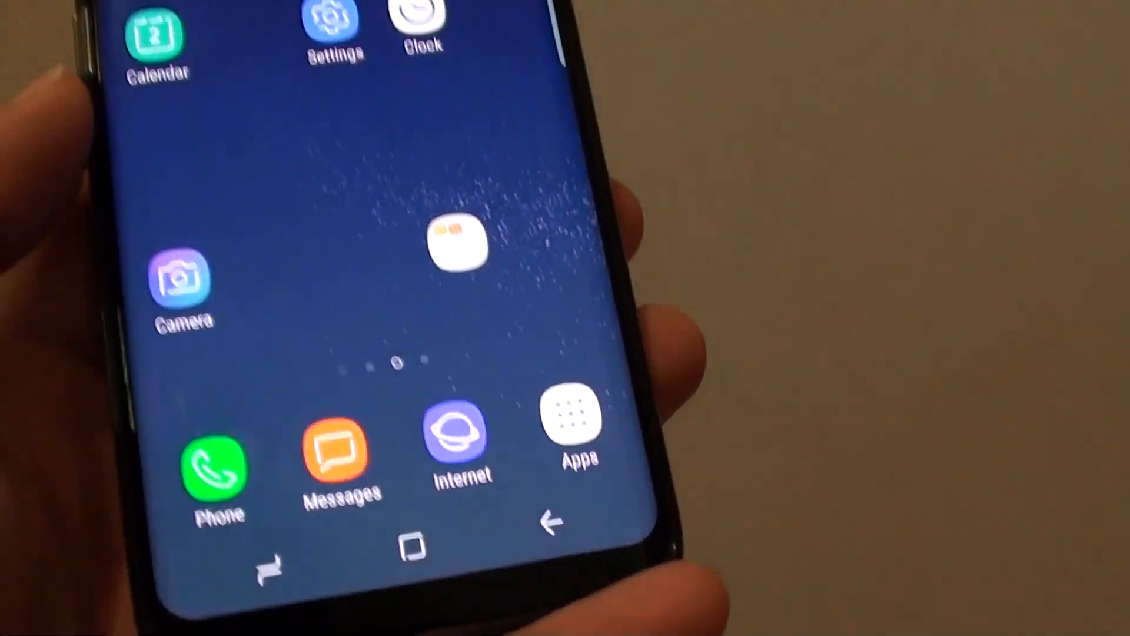
{"action": "scroll", "scroll_direction": "left", "scroll_amount": 3}
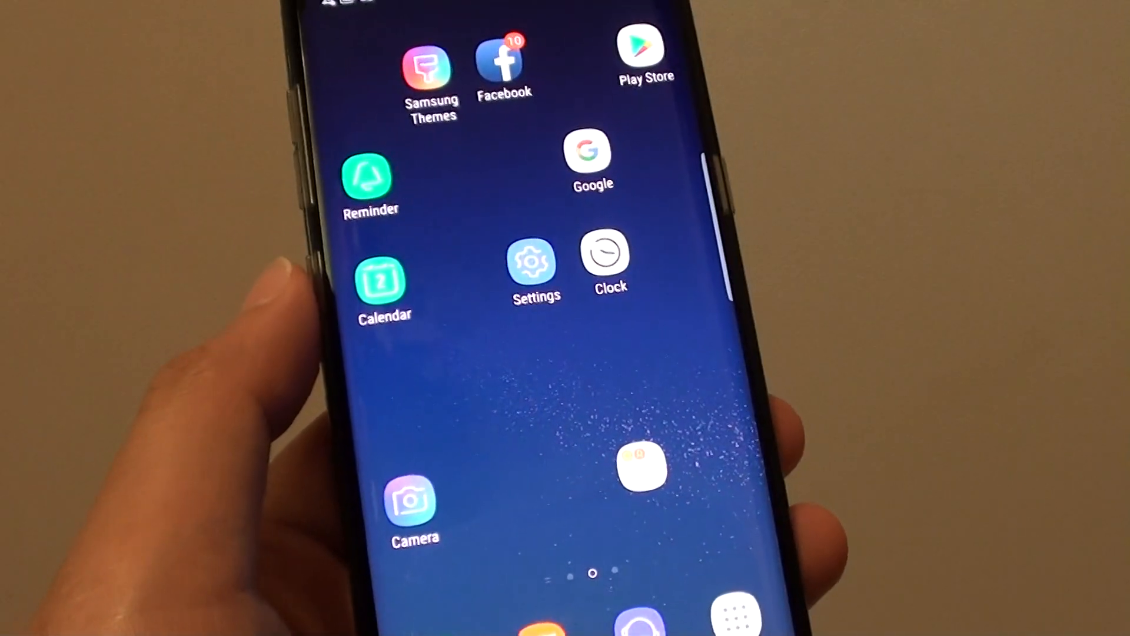